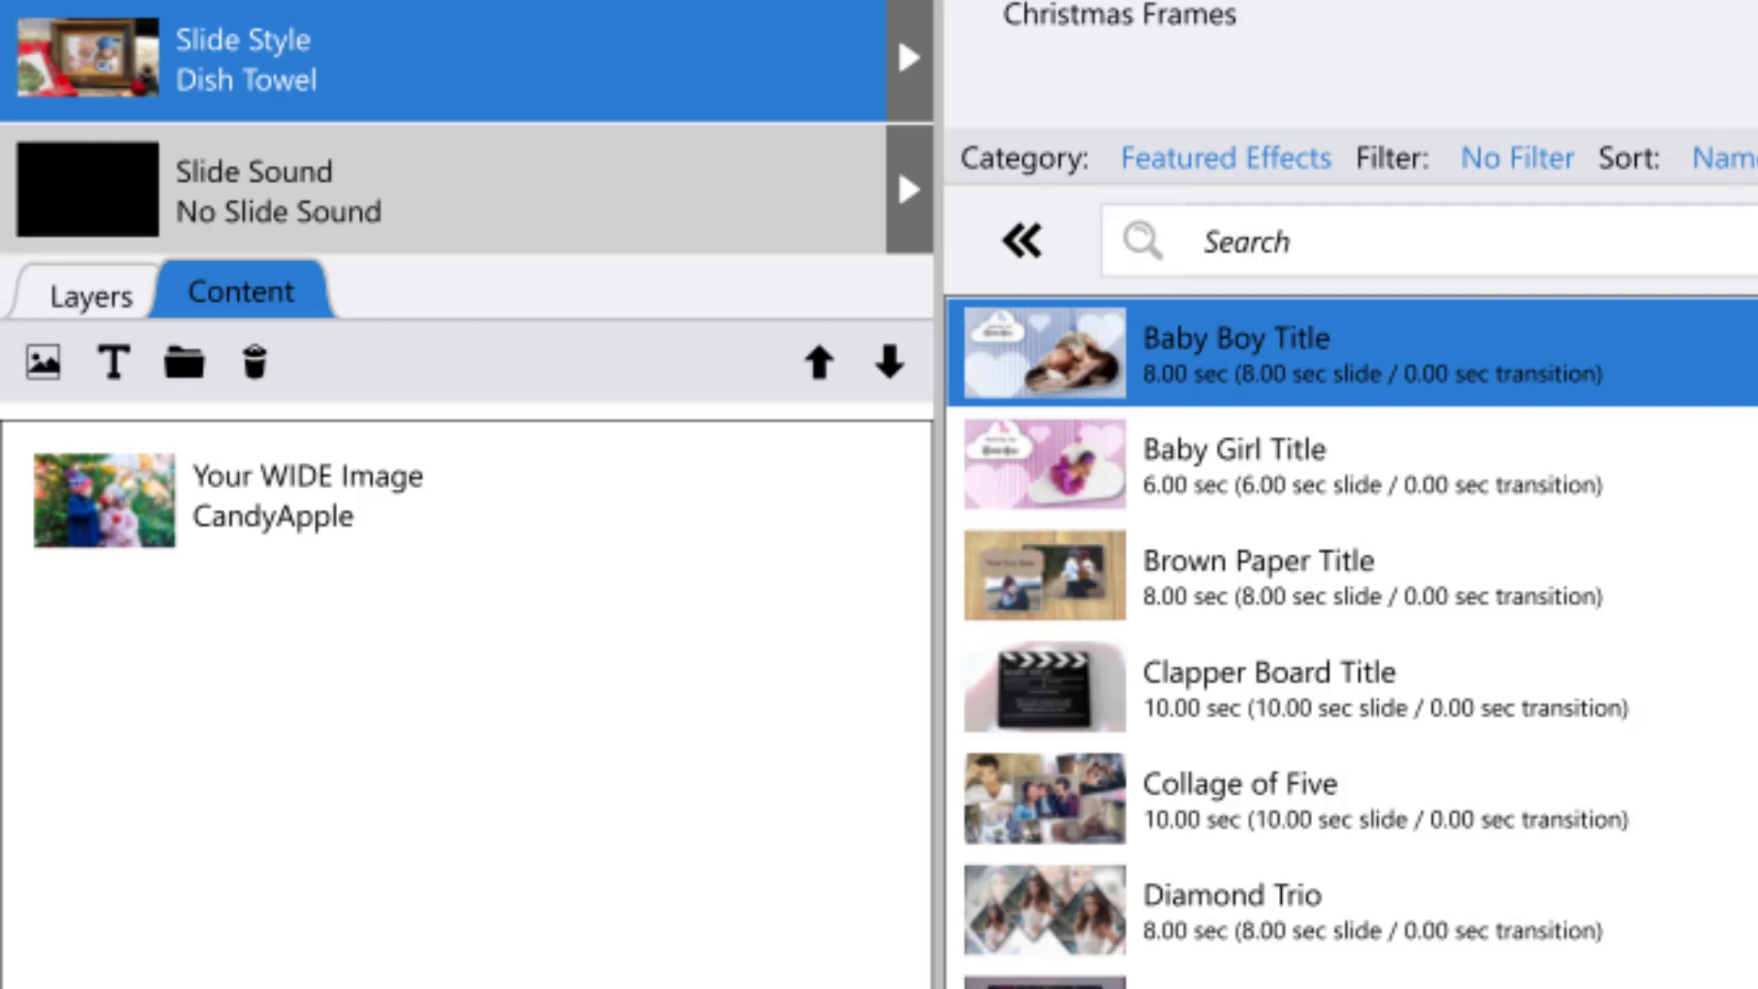
mouse_move(395, 961)
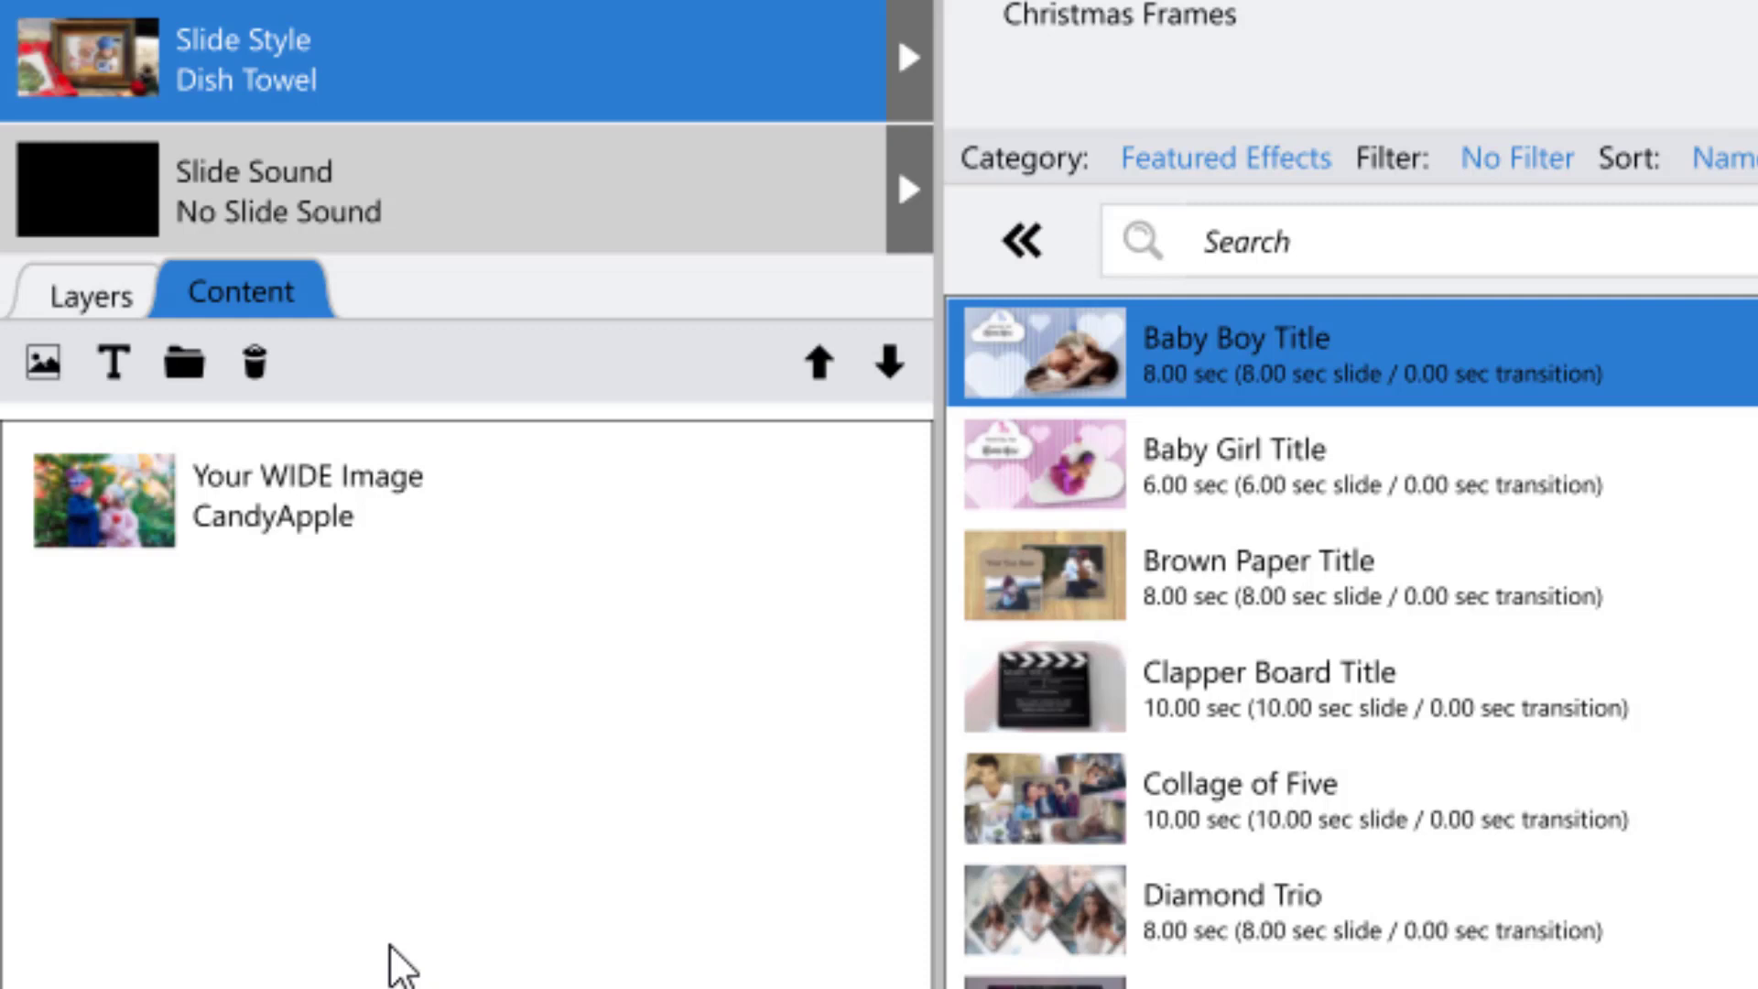
mouse_move(90, 533)
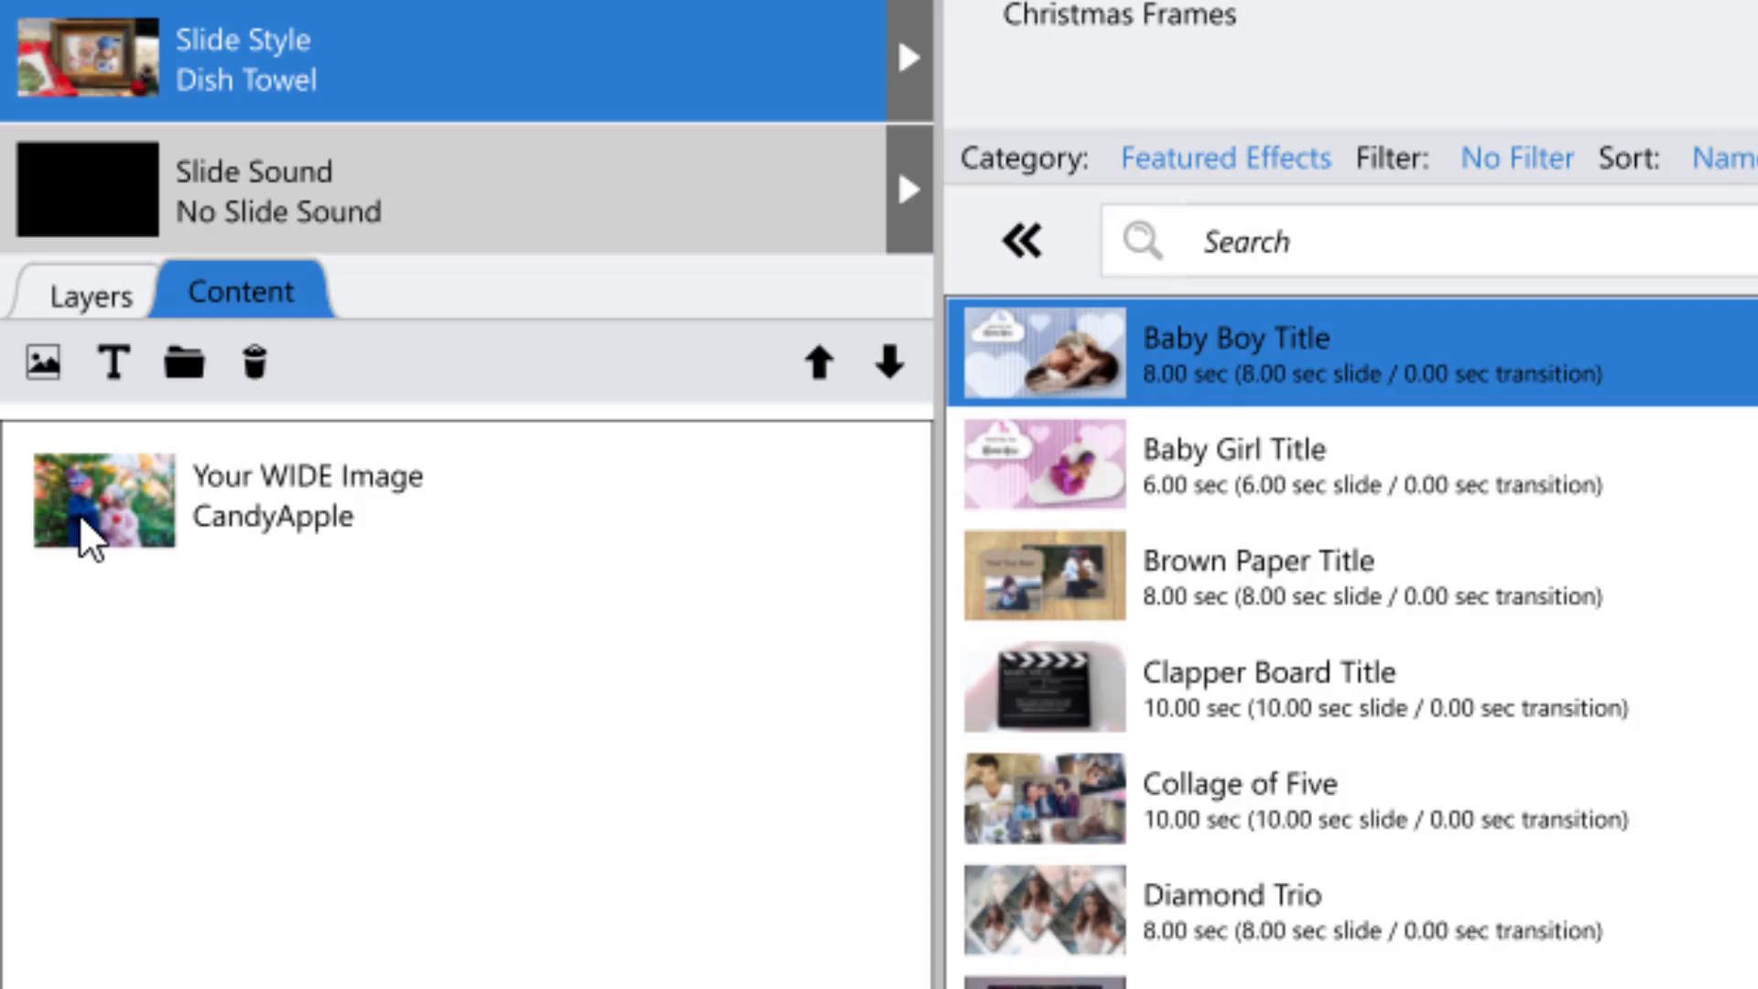
- Expand the slide's image-and-frame group layers, then view the slide's content items
click(90, 293)
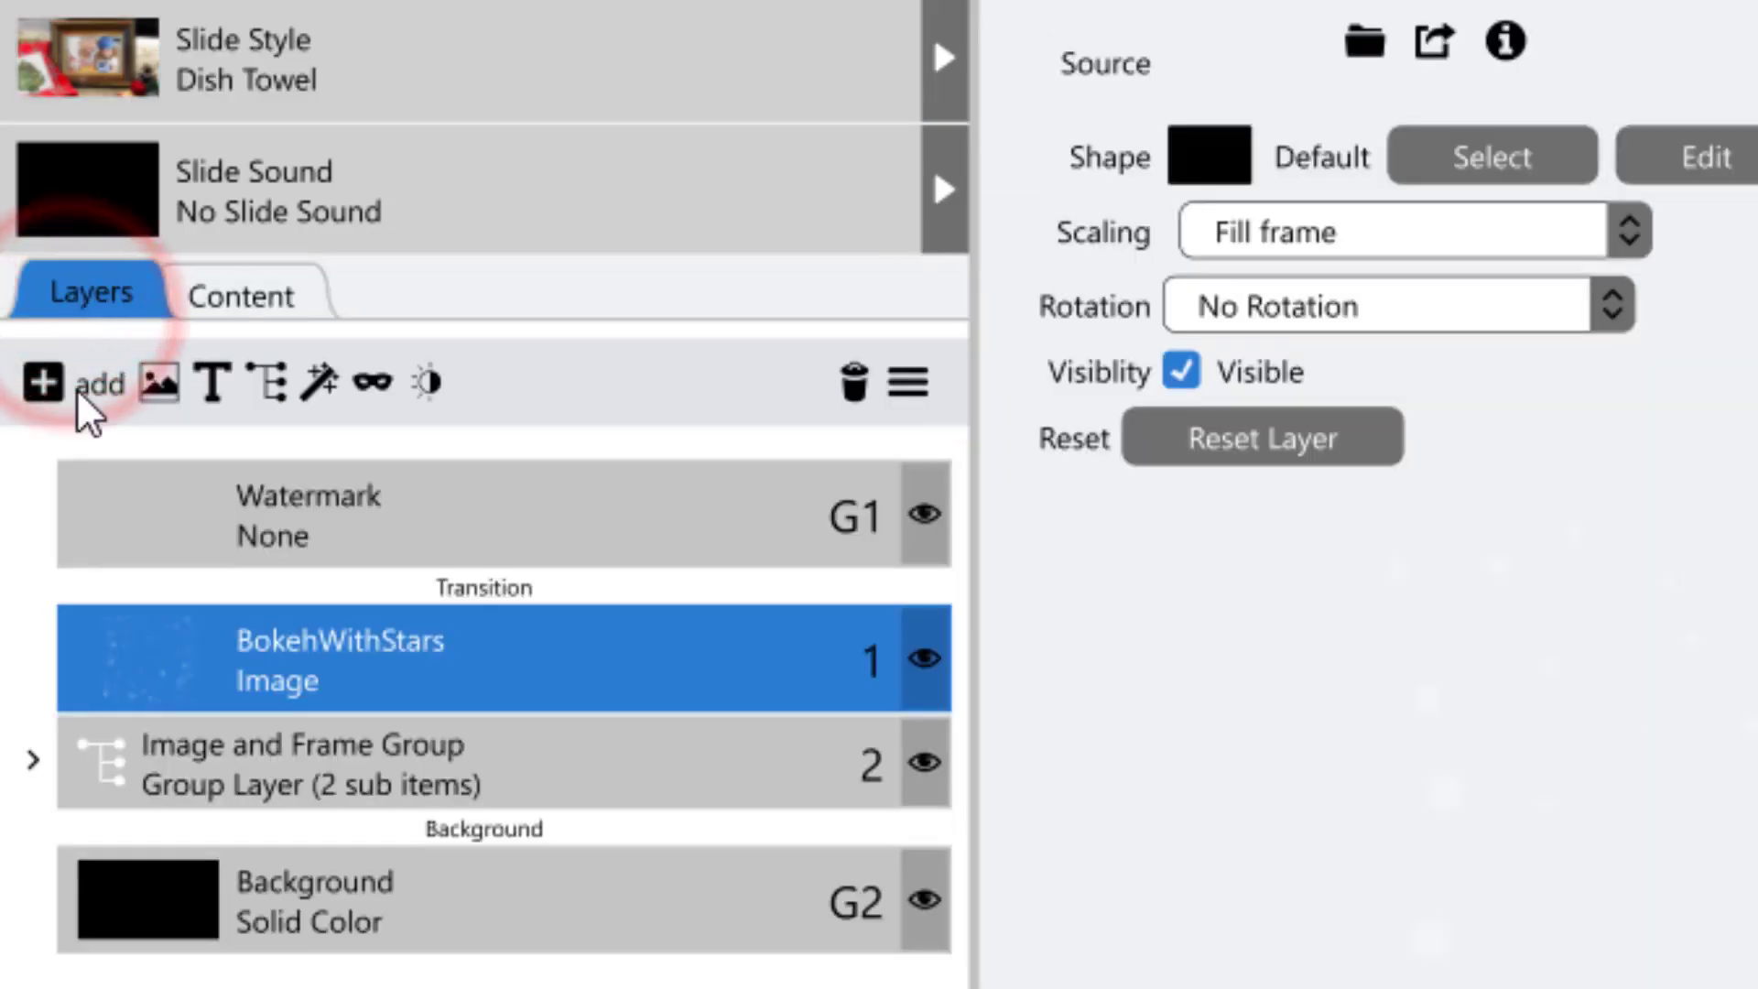
click(31, 759)
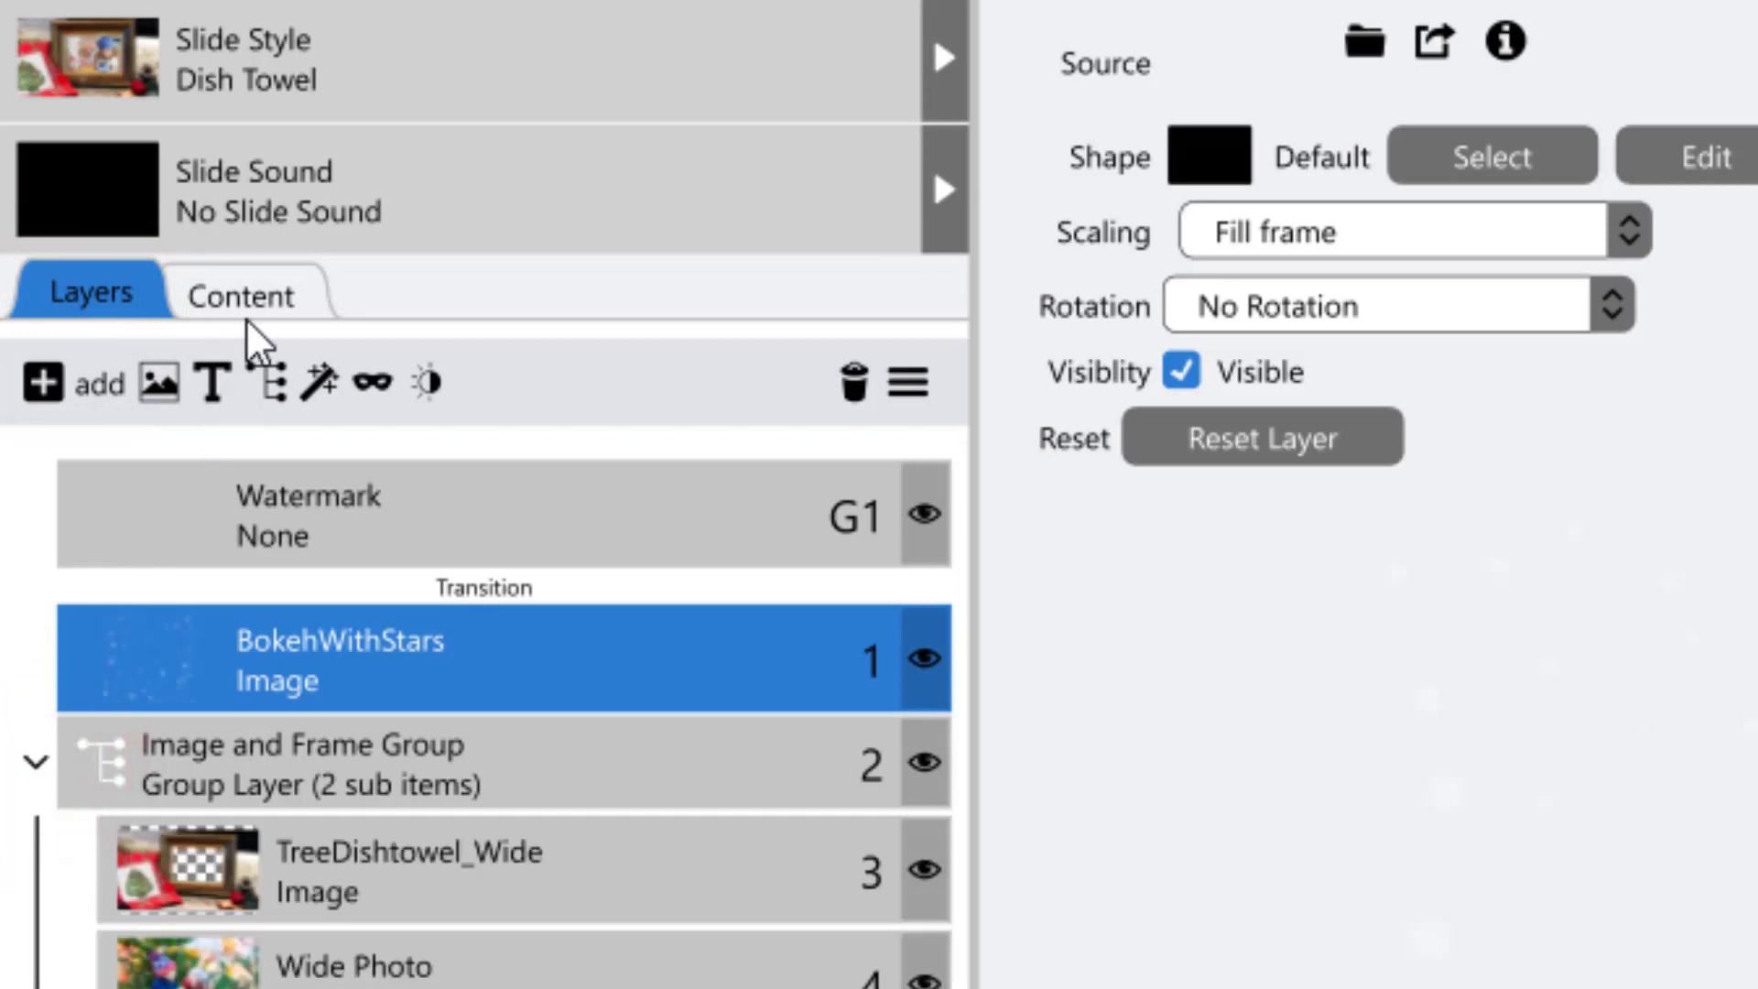
click(240, 293)
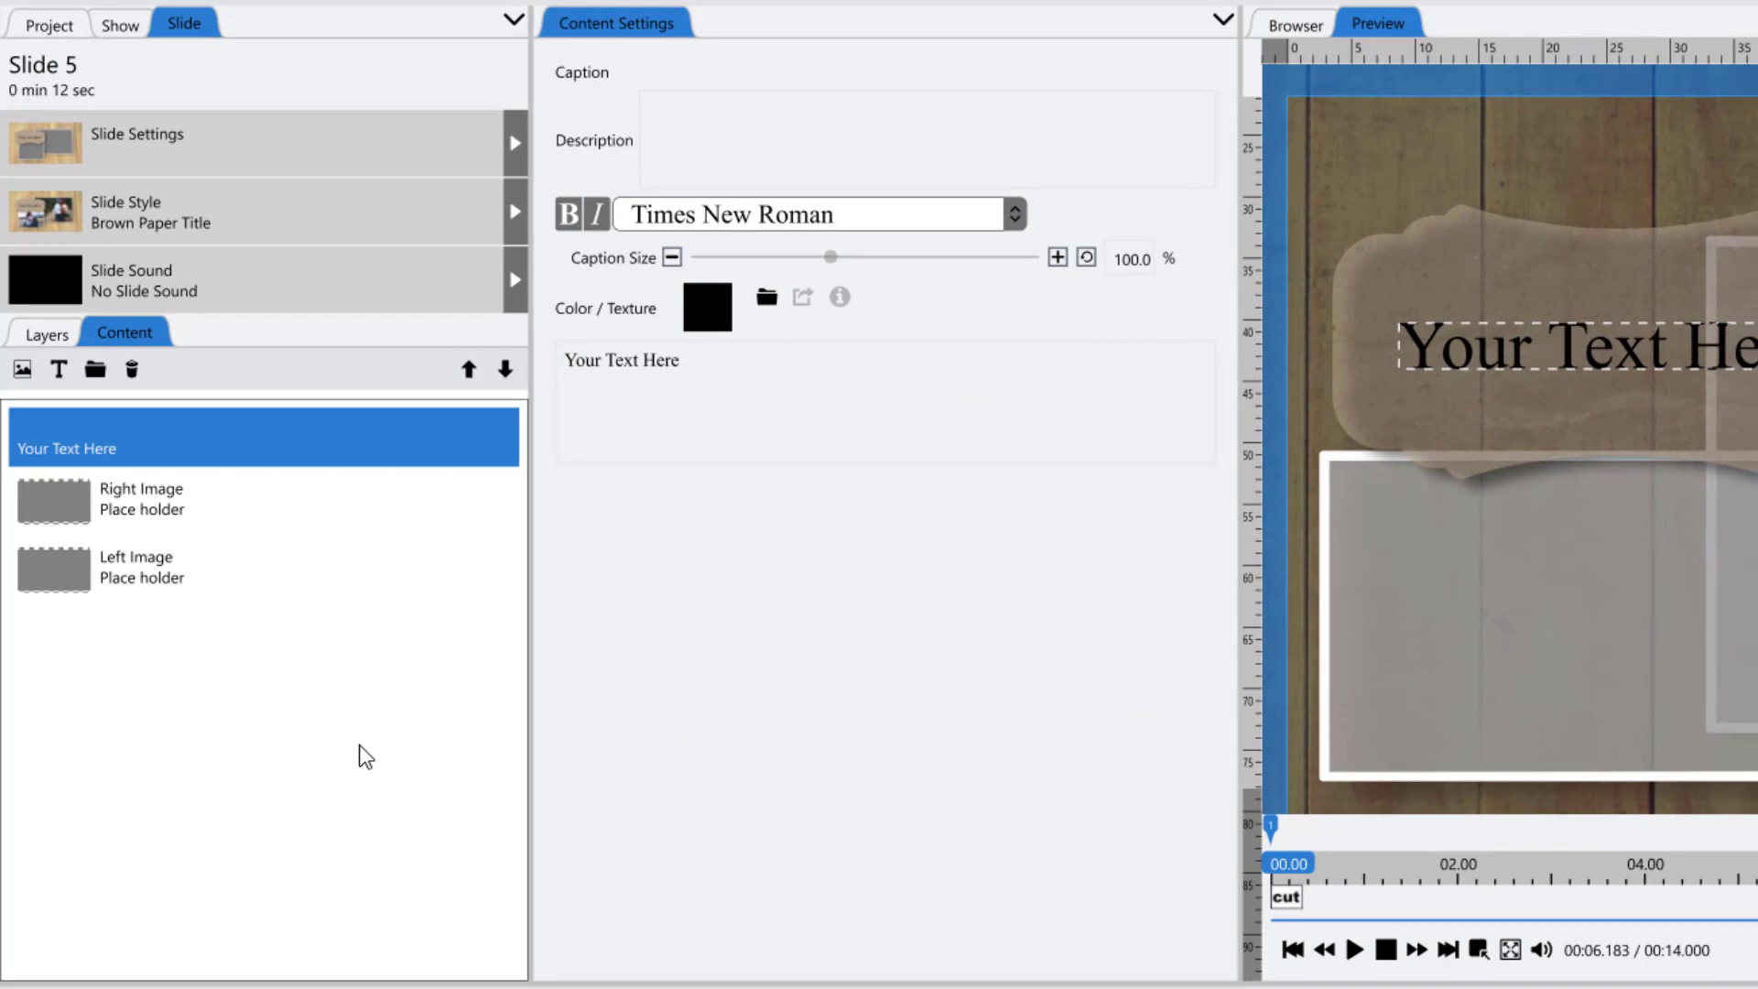
- Show the Brown Paper Title style details in the slide style list
click(264, 211)
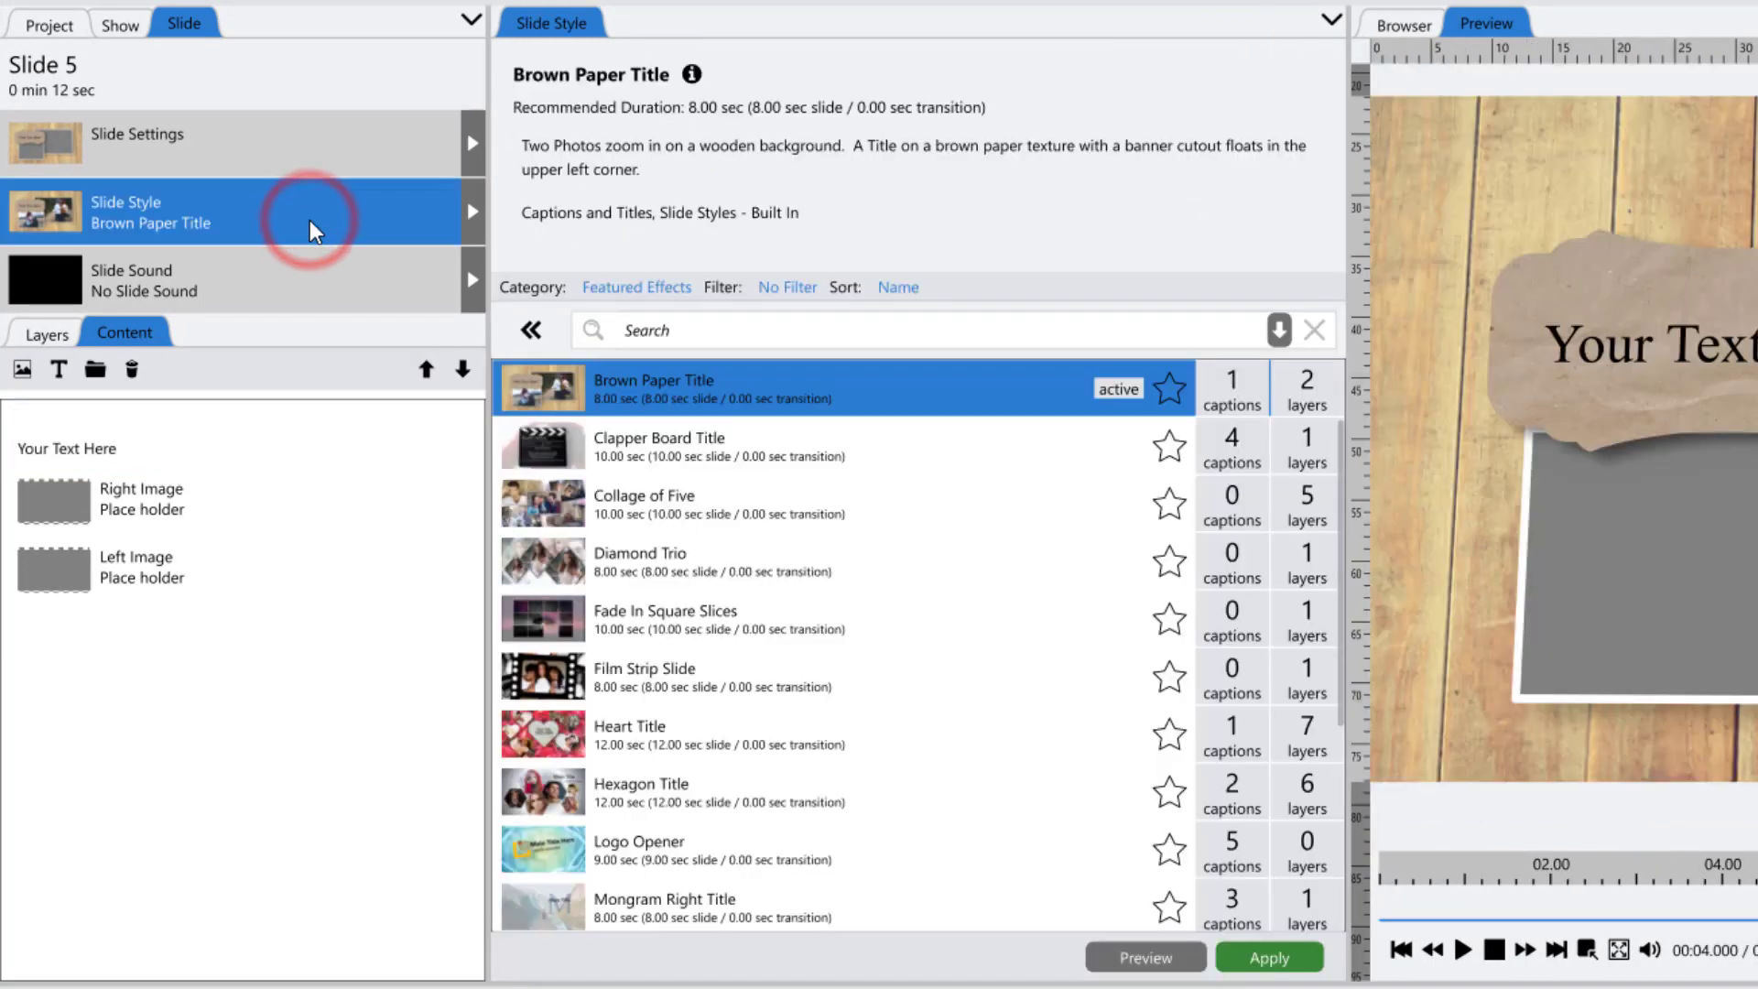
mouse_move(230, 684)
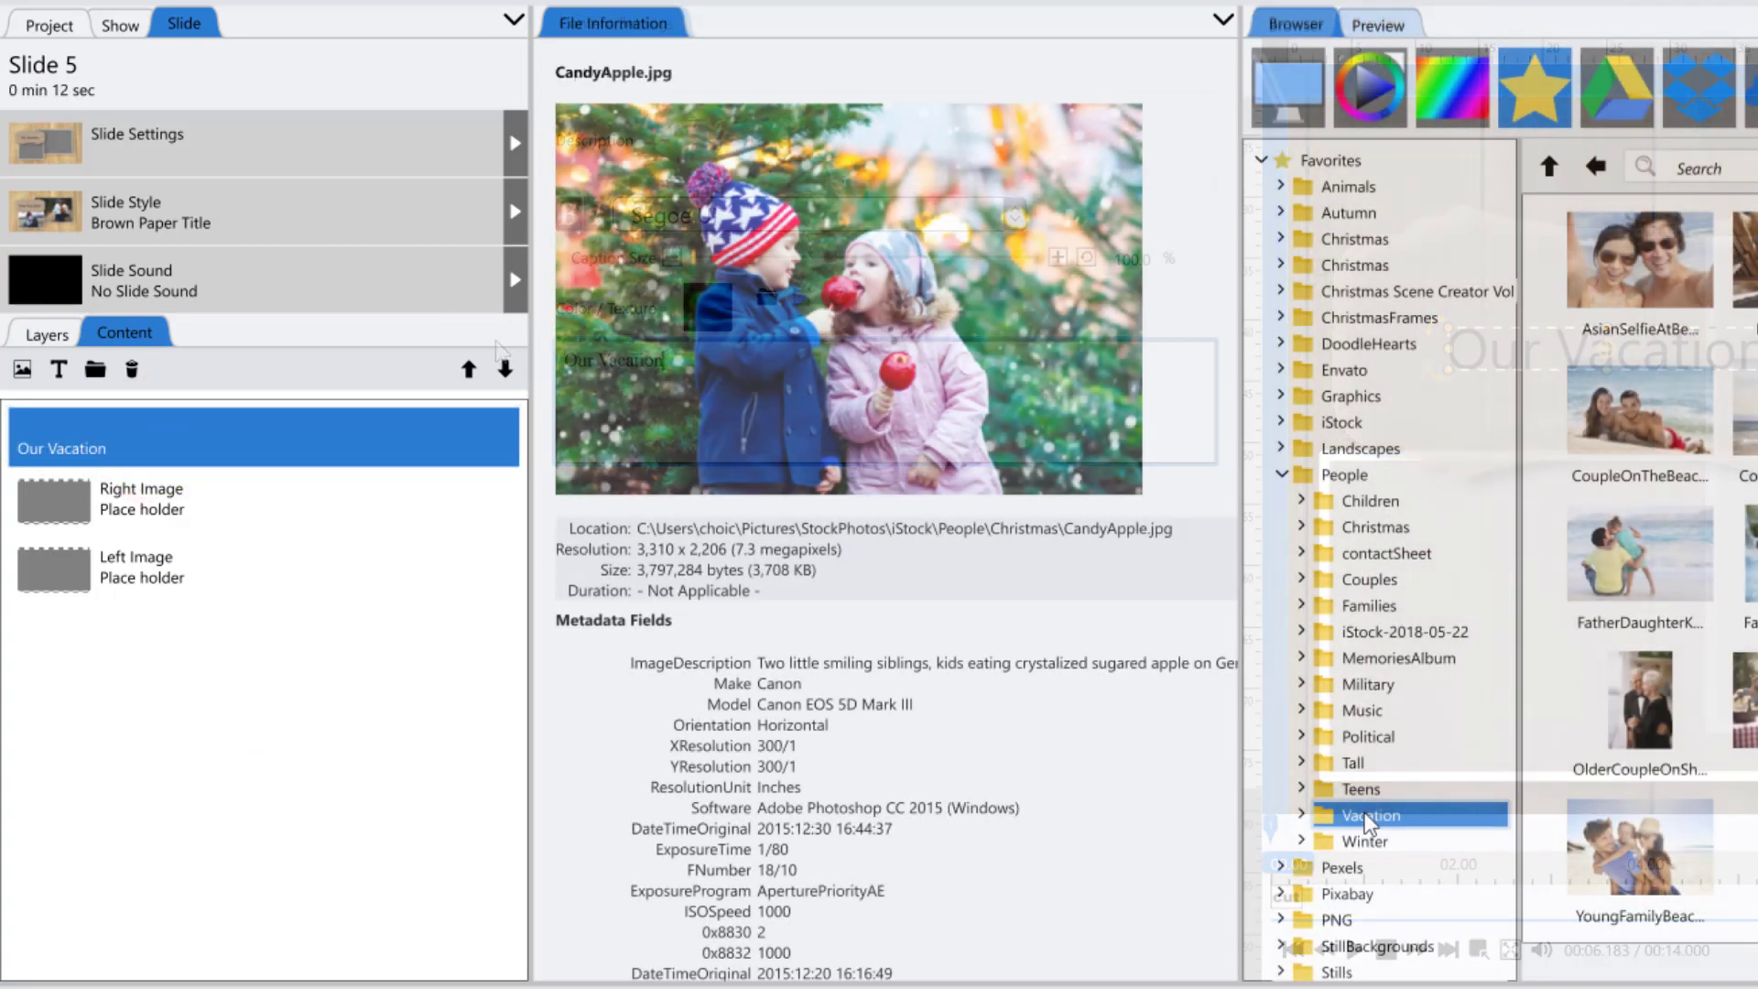
- Place BoyInWater.jpg in the left placeholder and HappyOnShip.jpg in the right placeholder
click(1368, 815)
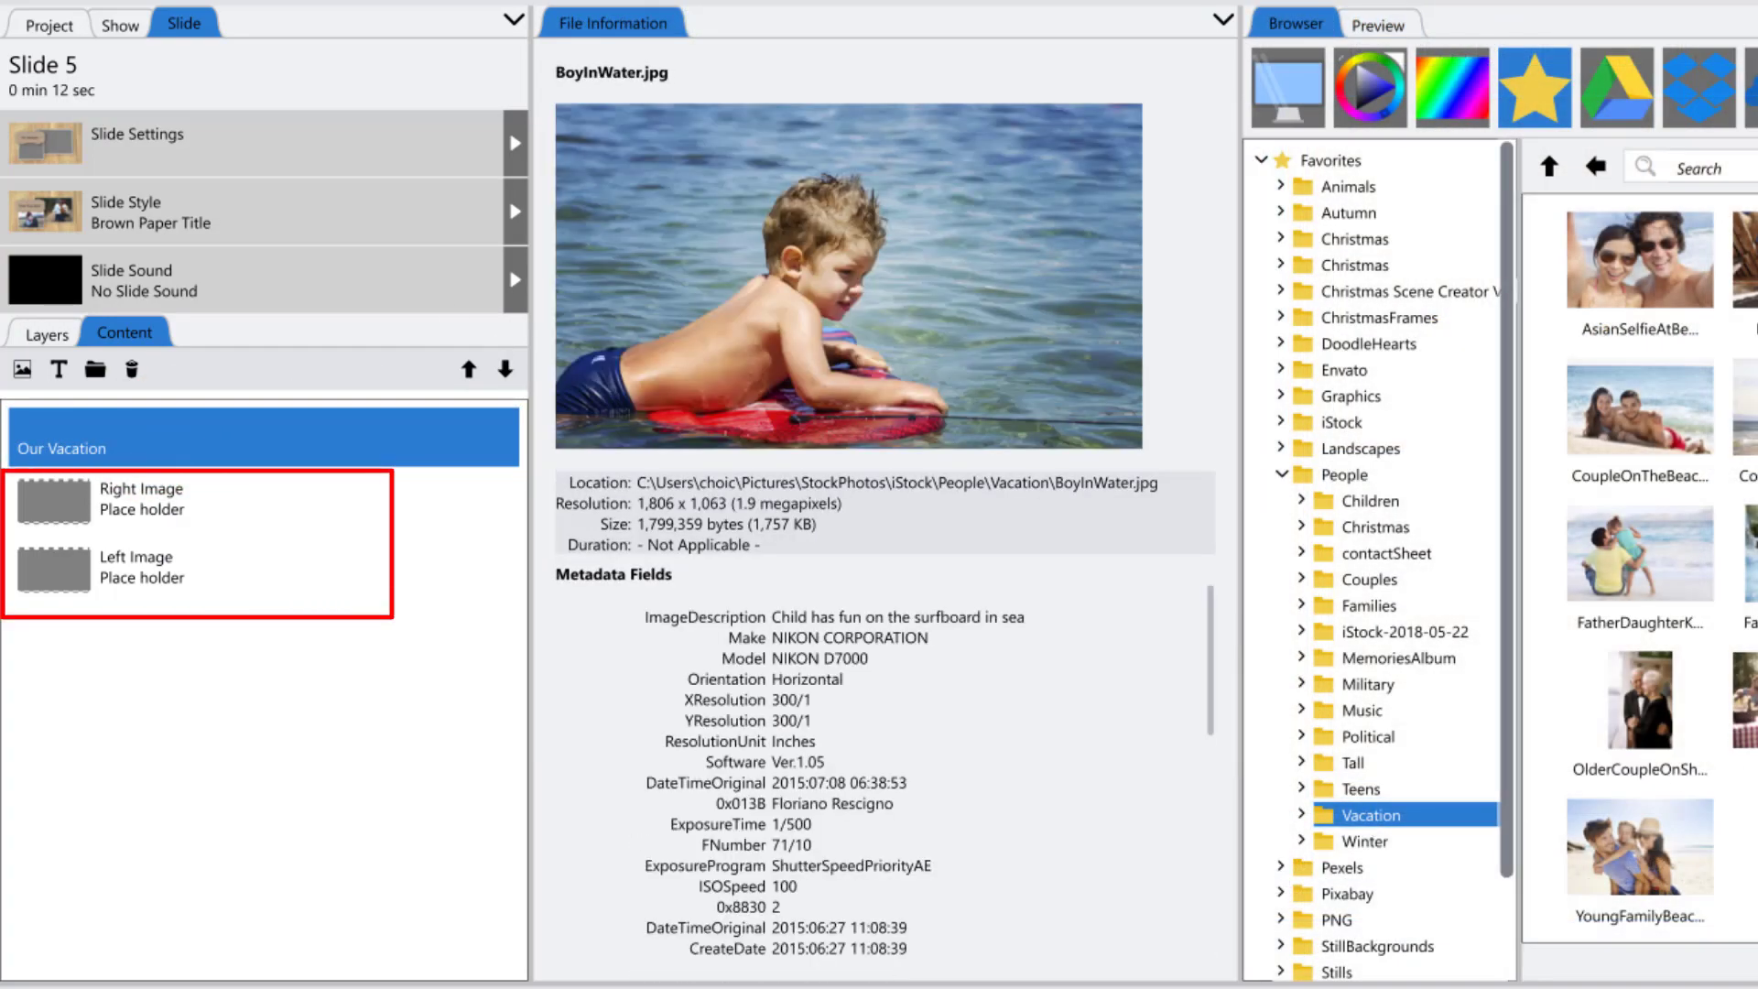
click(156, 570)
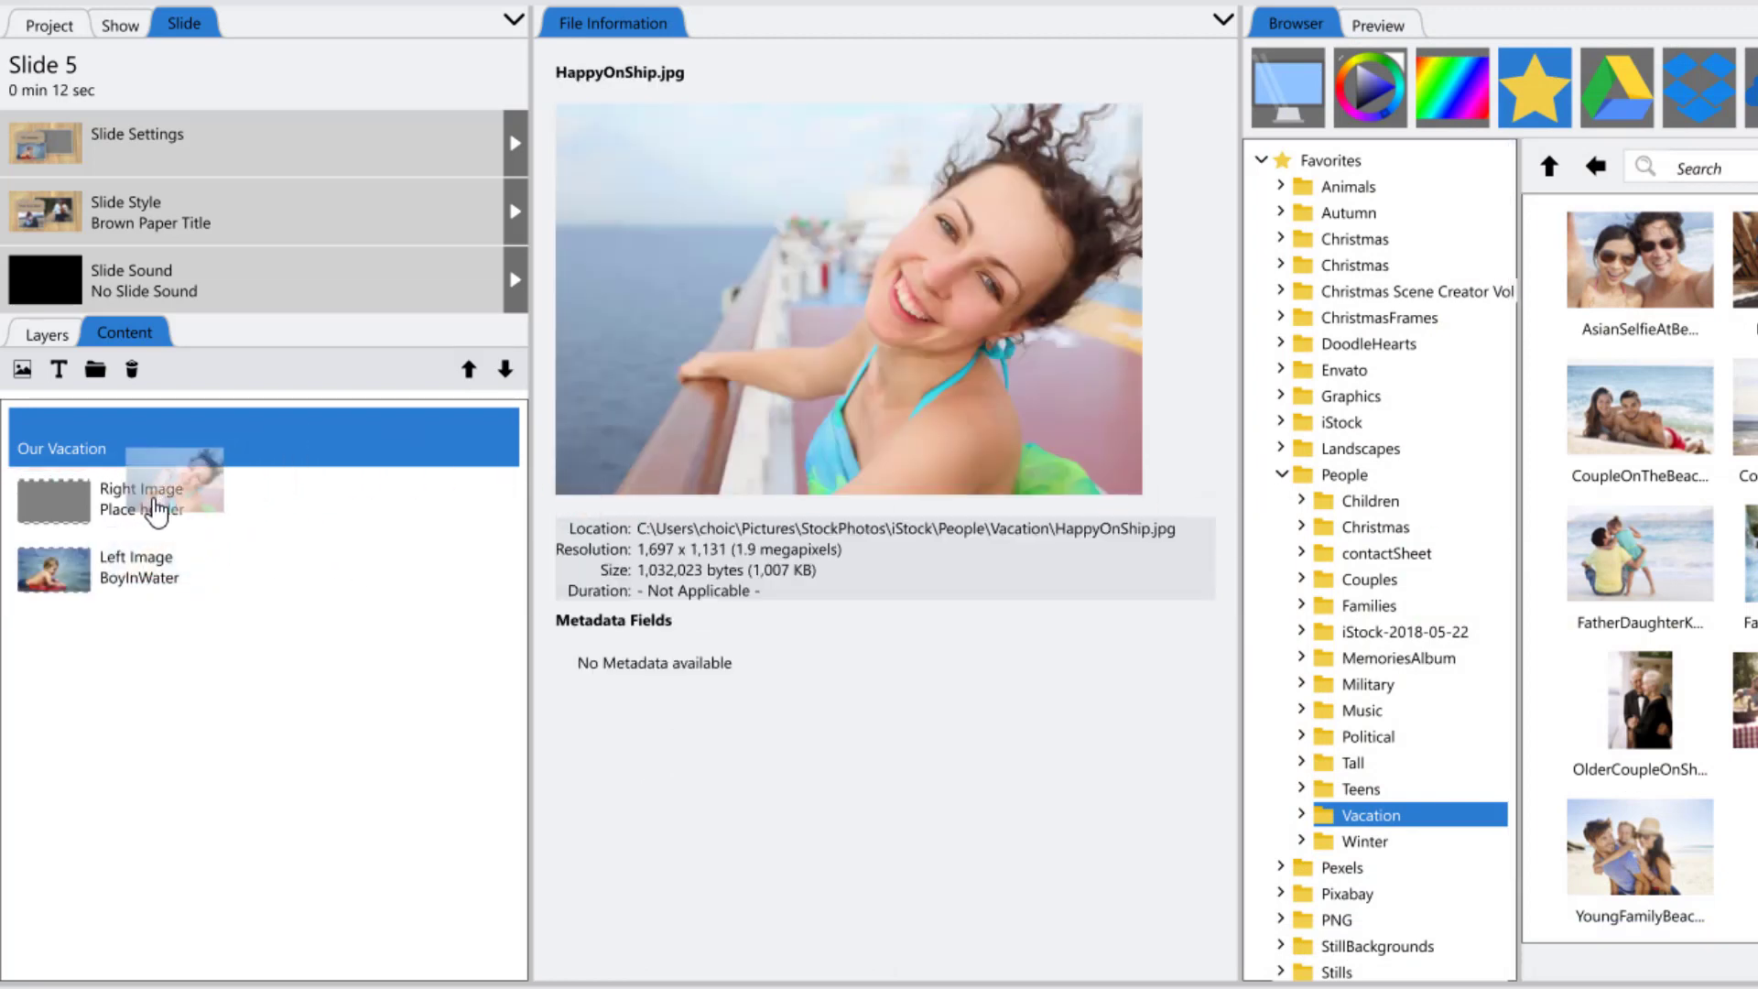
click(46, 335)
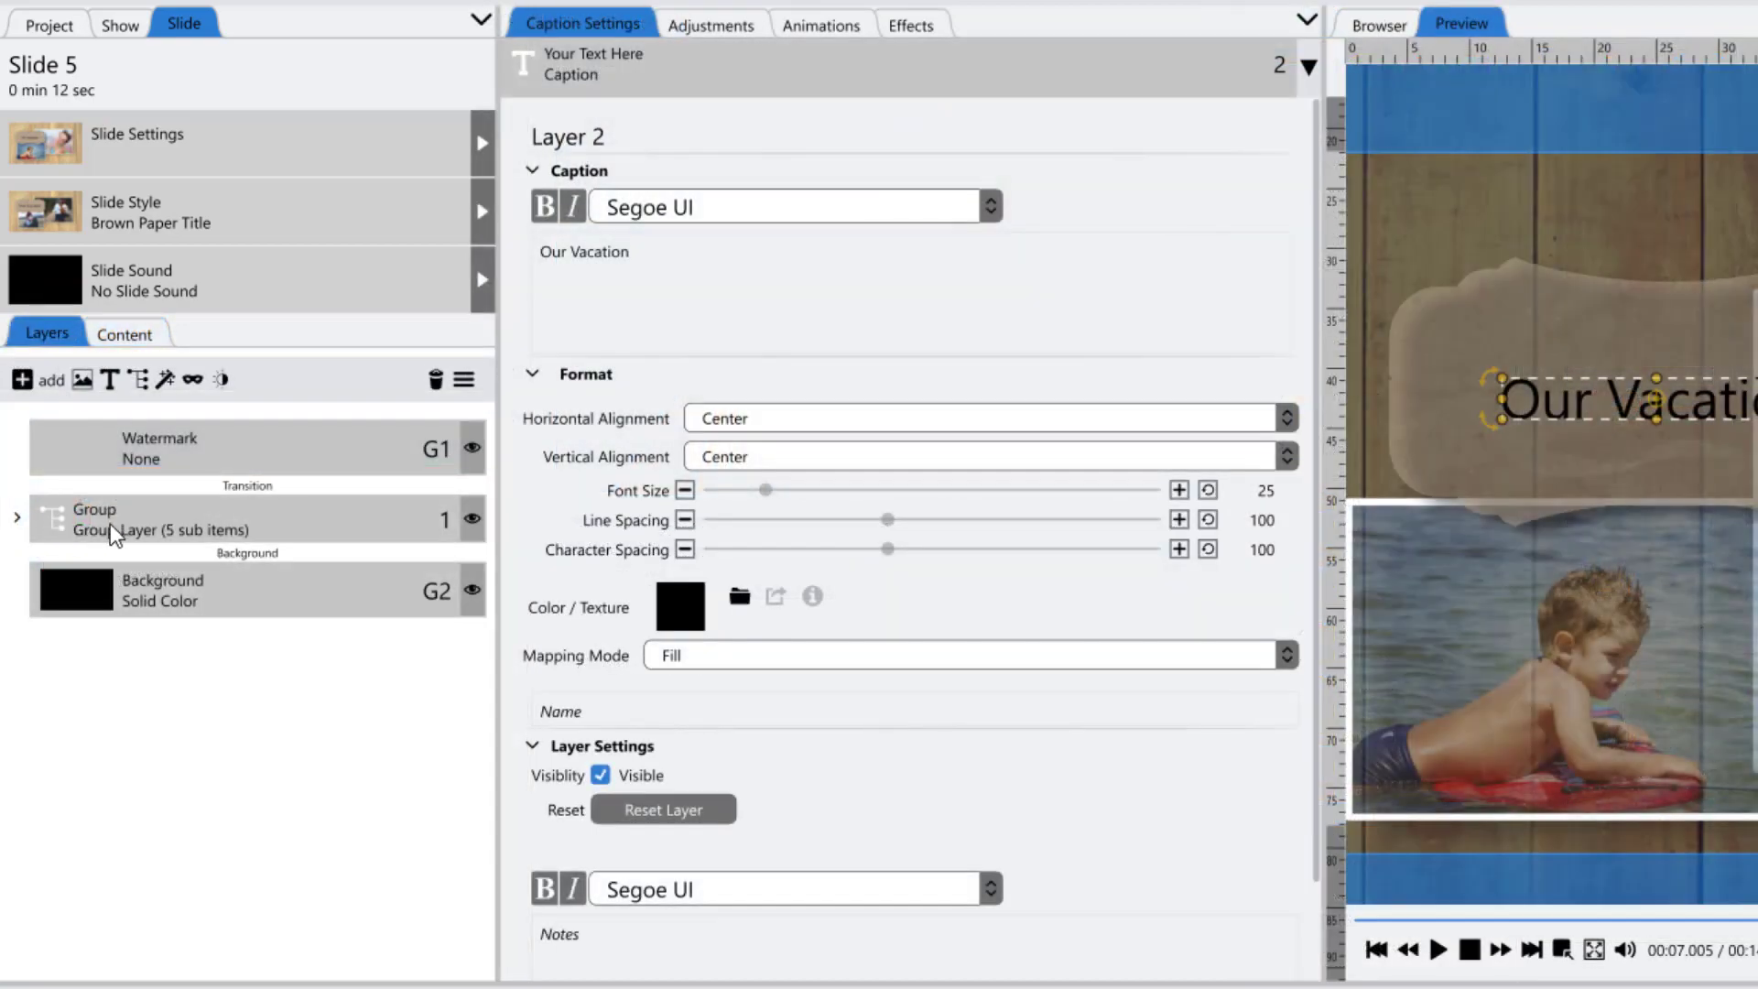
- Expand the Group layer and inspect the BrownPaperTexture and HardwoodOak layers
click(17, 518)
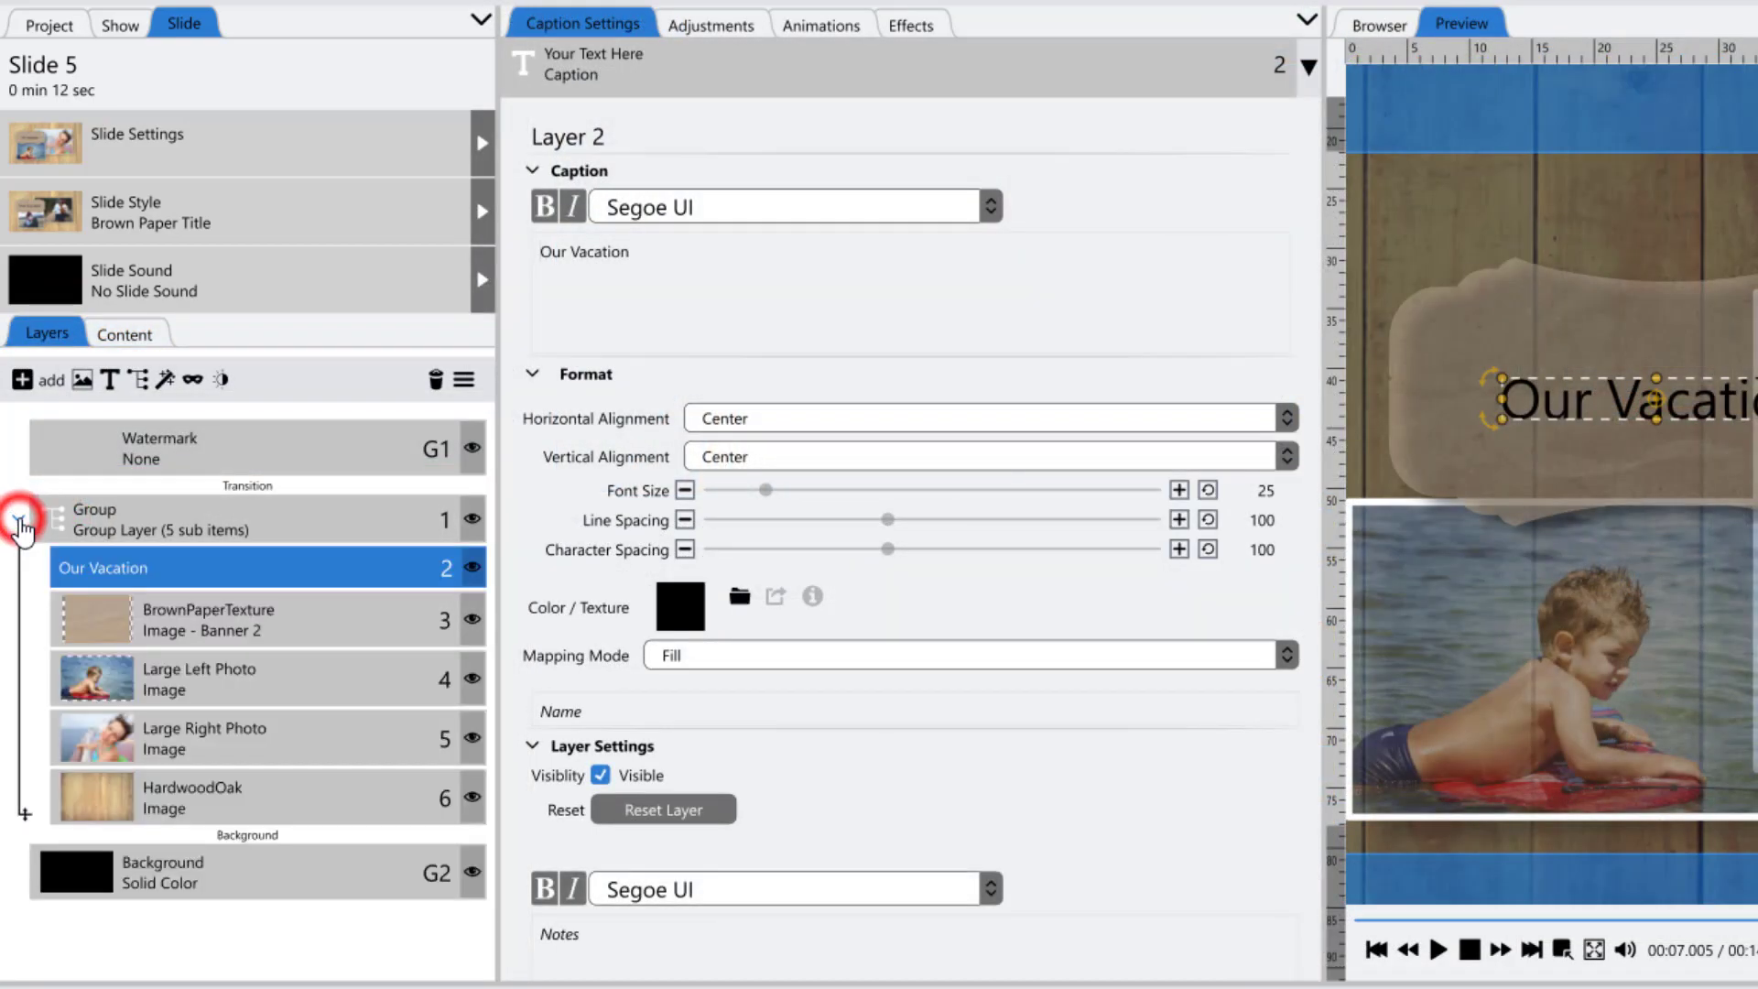
click(196, 578)
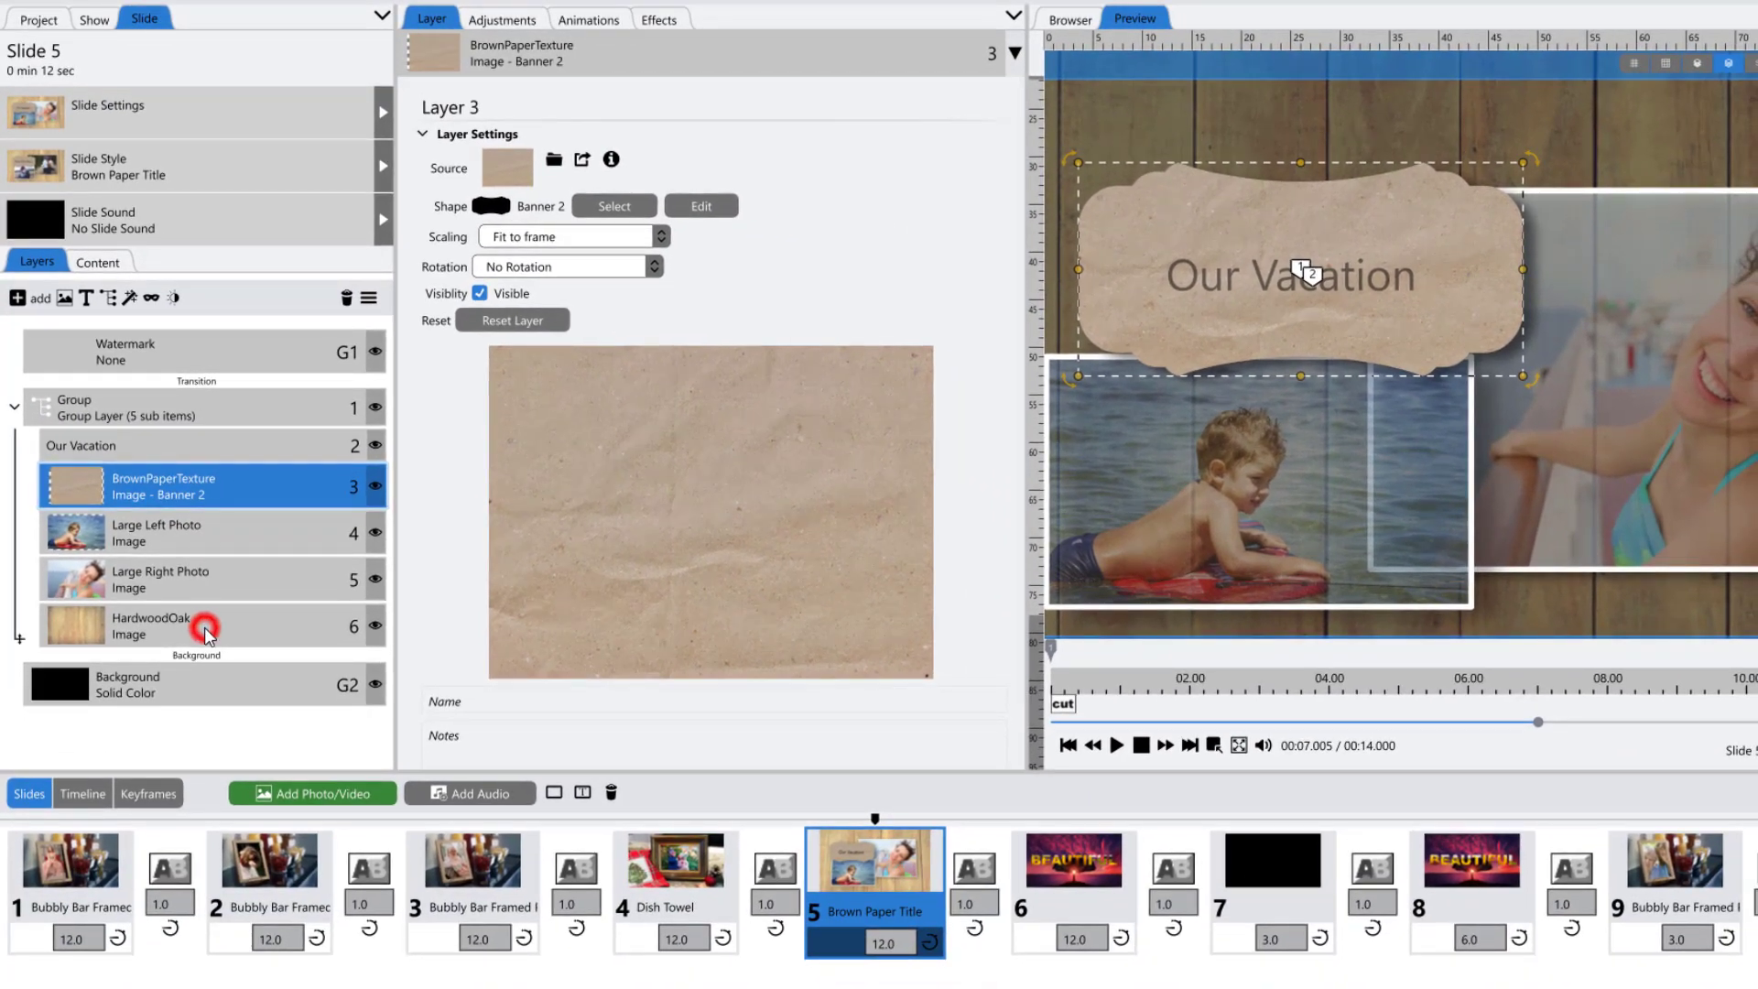
click(205, 626)
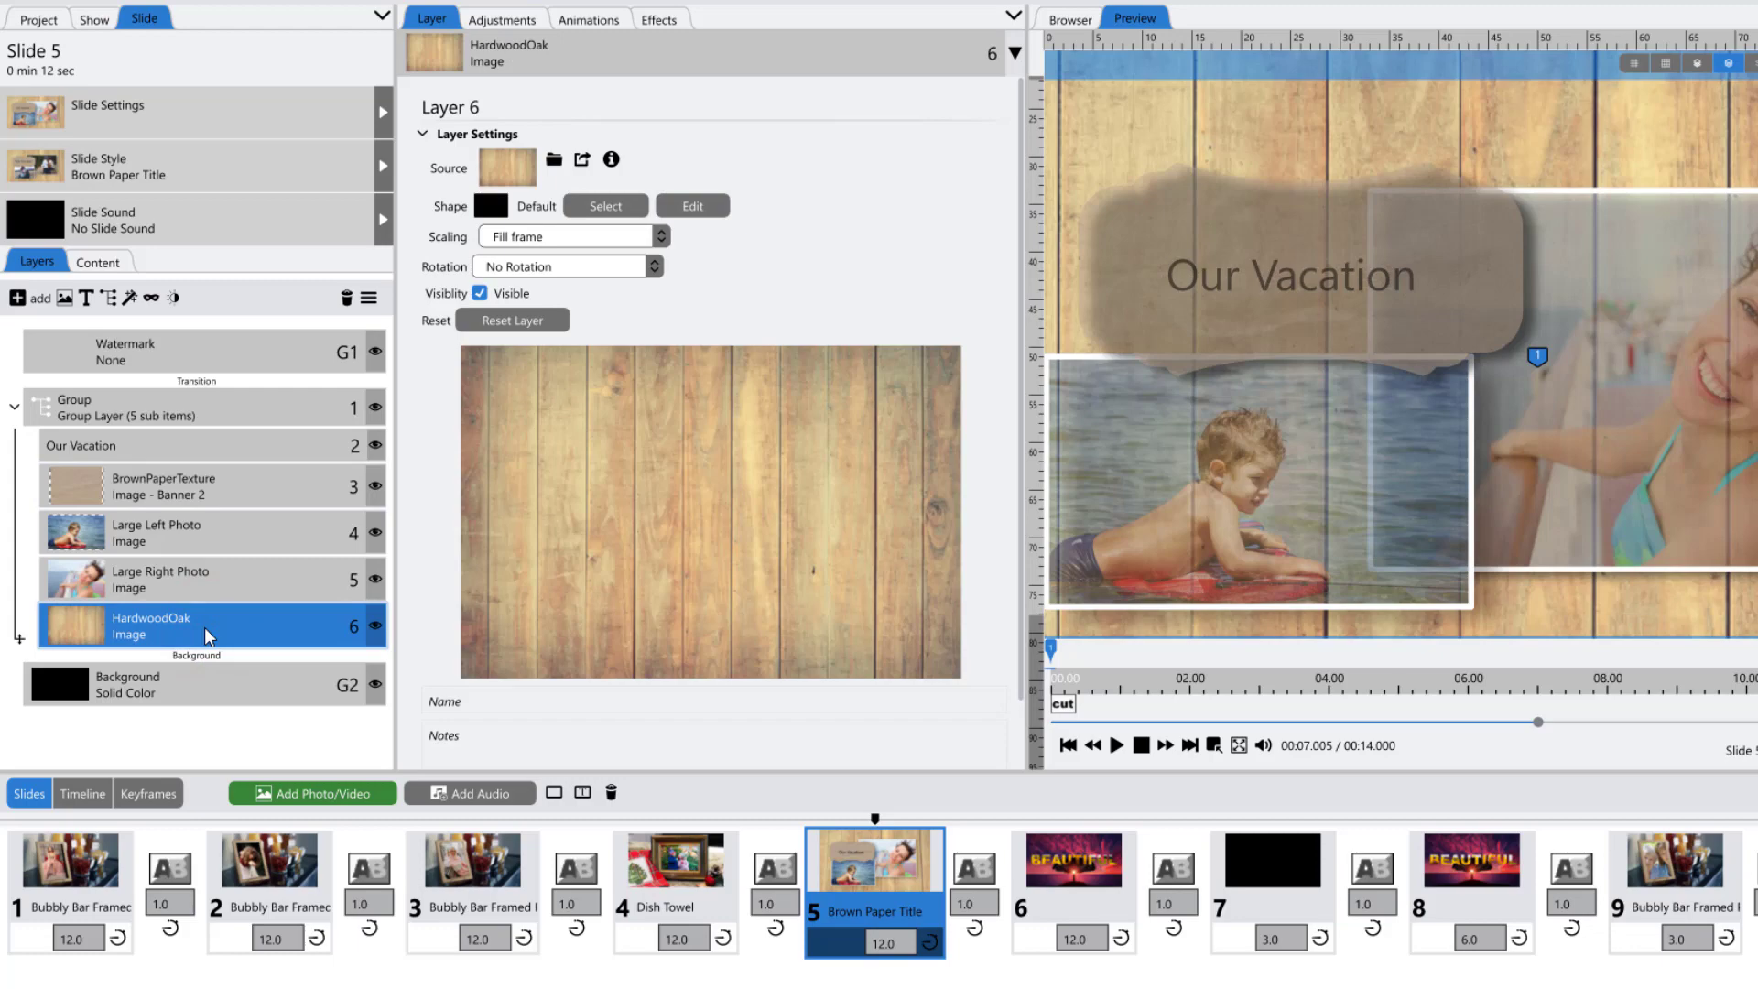